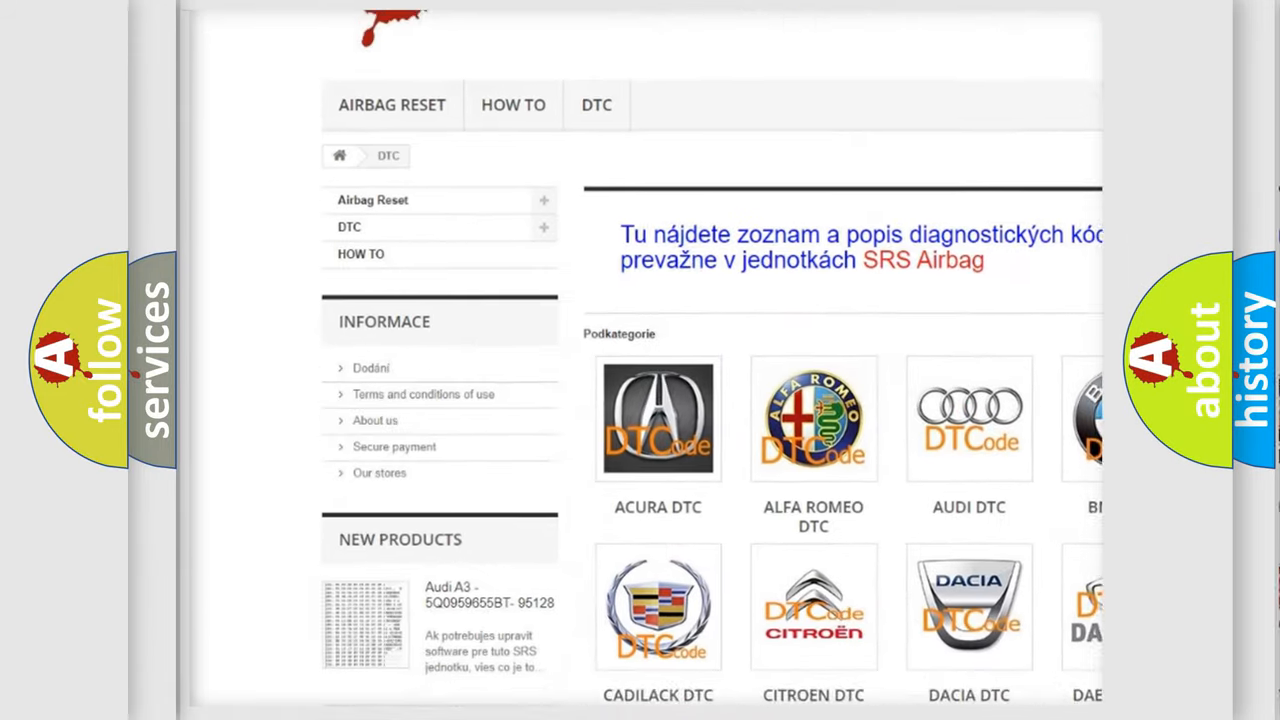
{"action": "scroll", "scroll_direction": "down", "scroll_amount": 3}
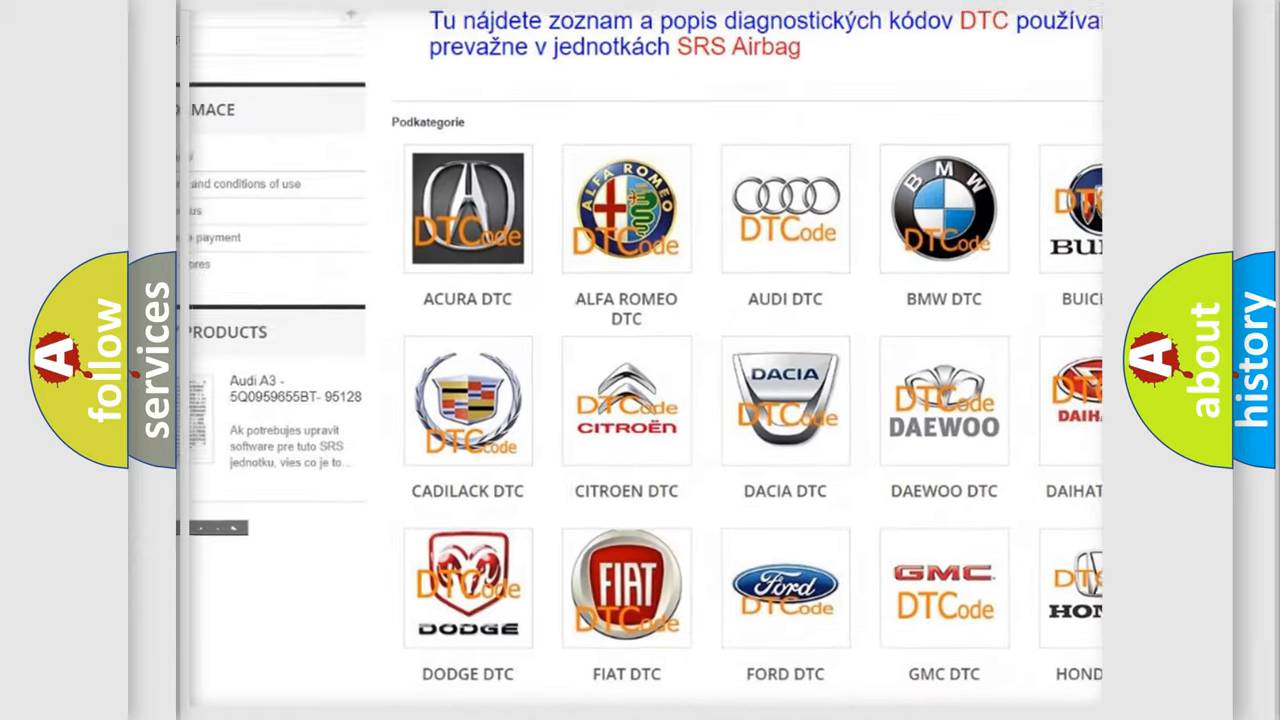